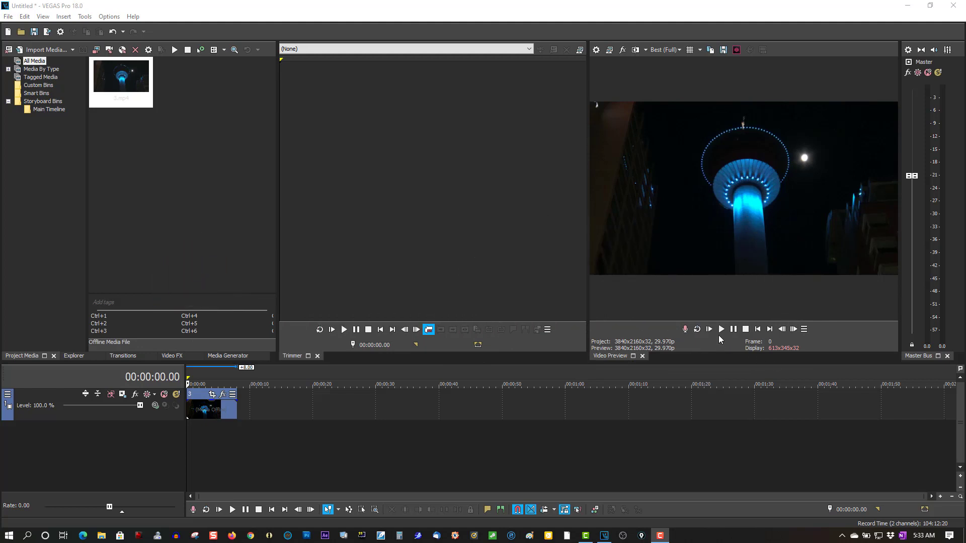
- Preview the tower clip, then bring up Event Pan/Crop for it from the timeline event
{"action": "left_click", "coordinate": [720, 329]}
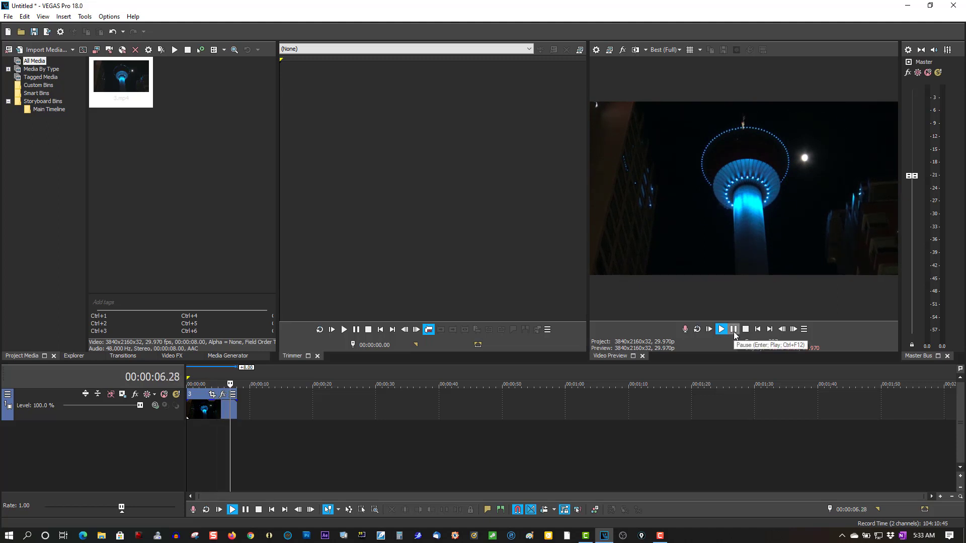
{"action": "left_click", "coordinate": [757, 329]}
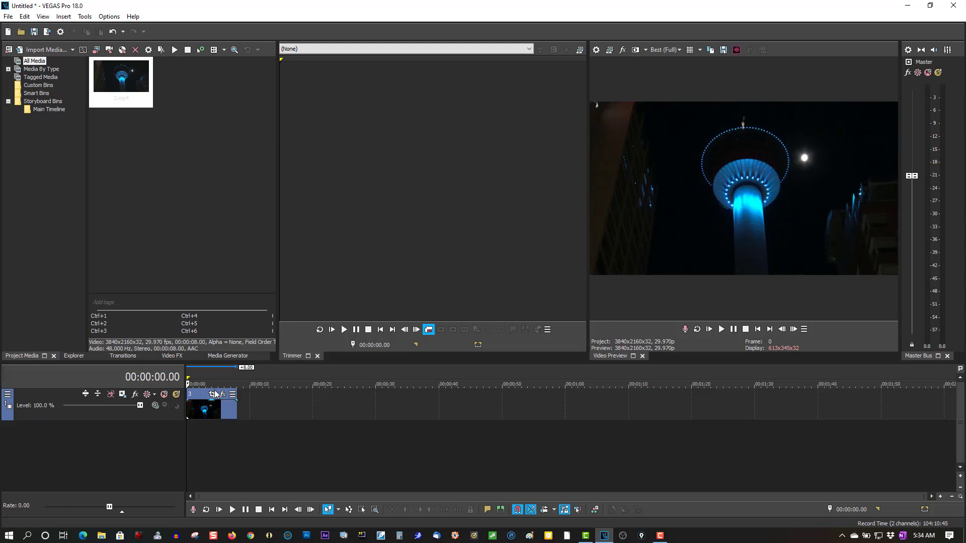
{"action": "mouse_move", "coordinate": [211, 394]}
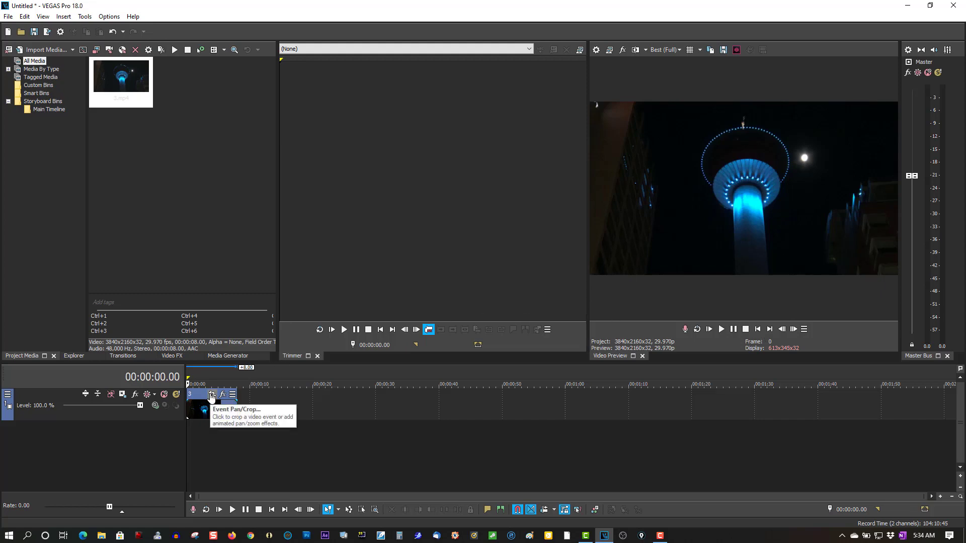
{"action": "left_click", "coordinate": [211, 394]}
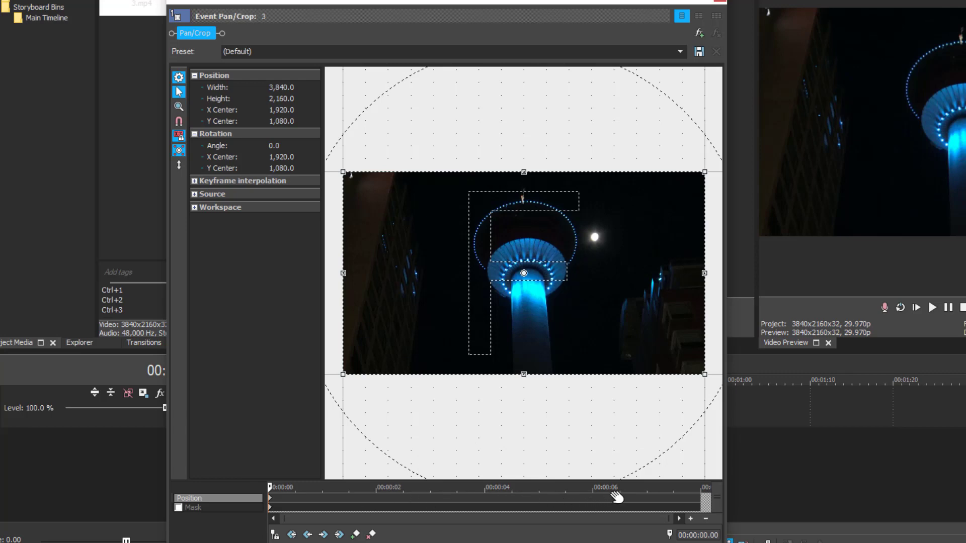
{"action": "mouse_move", "coordinate": [645, 502]}
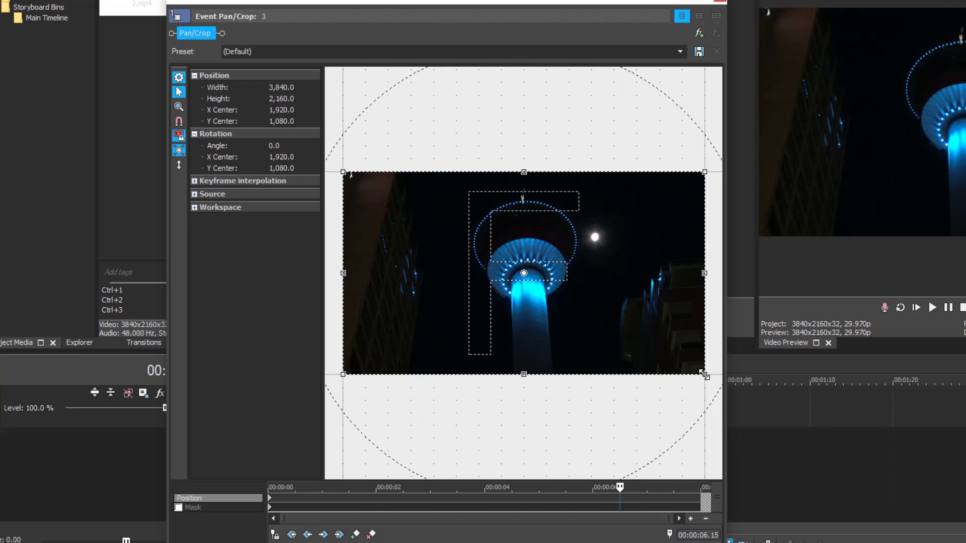
- Shrink the crop frame to 2400 by 1350, creating a zoom-in keyframe near six seconds
{"action": "left_click_drag", "start_coordinate": [702, 375], "coordinate": [681, 360]}
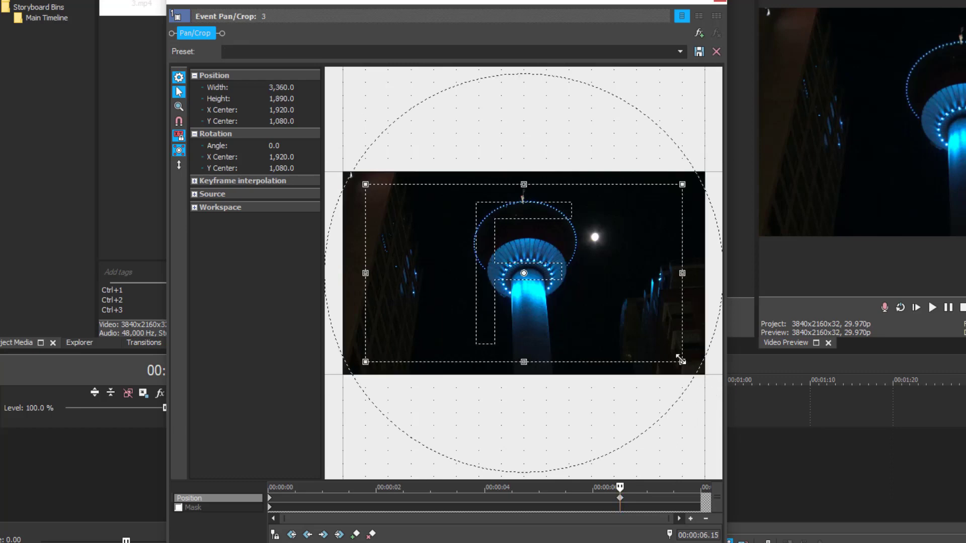
{"action": "left_click_drag", "start_coordinate": [680, 360], "coordinate": [658, 345]}
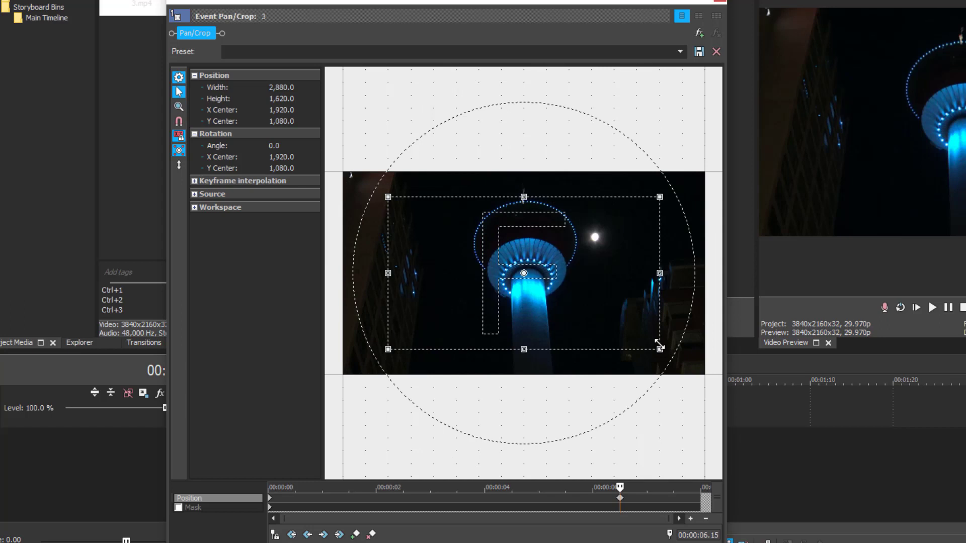
{"action": "left_click_drag", "start_coordinate": [658, 347], "coordinate": [636, 337]}
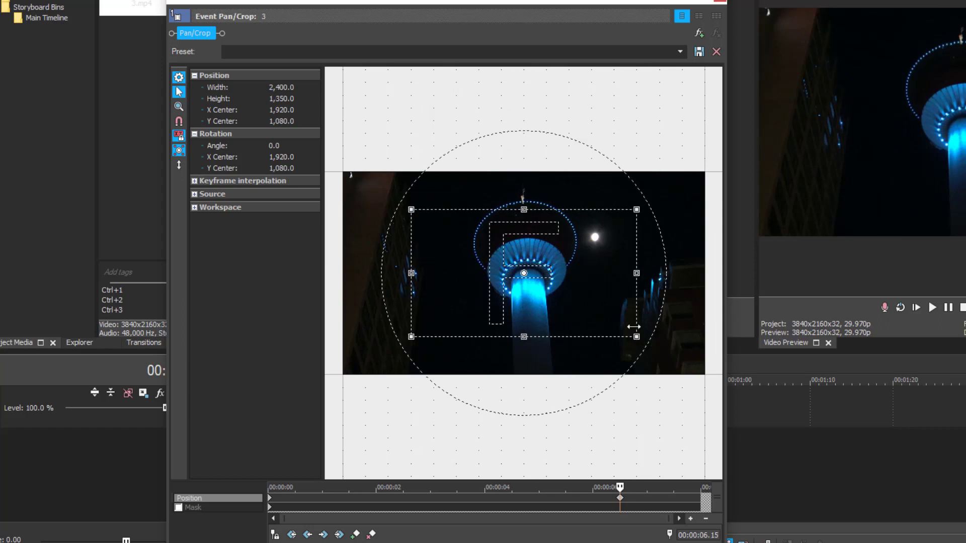
{"action": "mouse_move", "coordinate": [179, 165]}
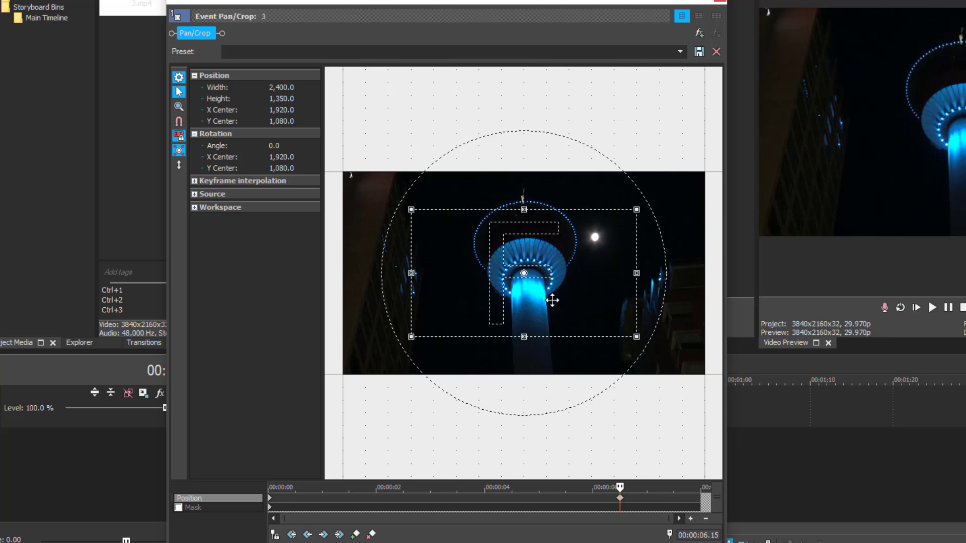
- Raise the zoomed crop frame to a Y Center of about 763 and close Pan/Crop
{"action": "left_click_drag", "start_coordinate": [552, 300], "coordinate": [552, 299]}
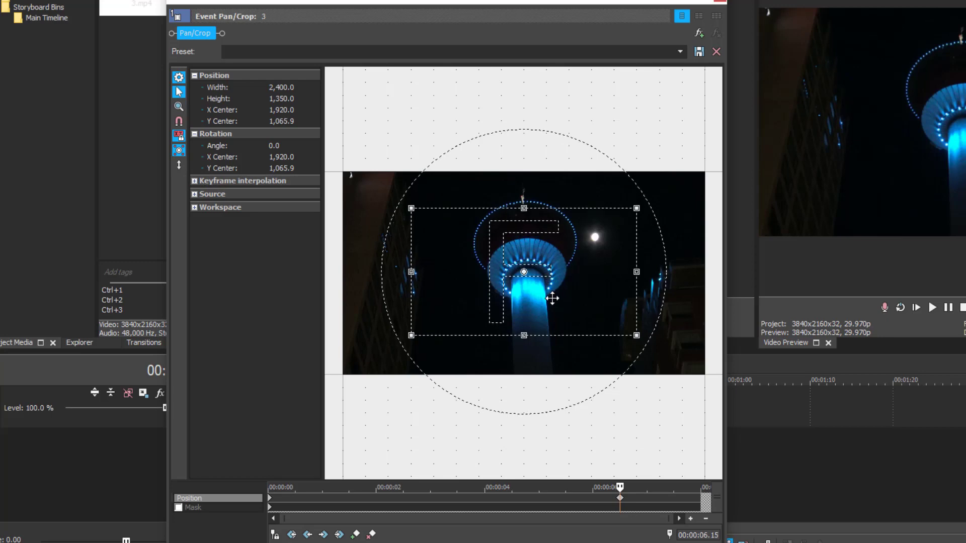
{"action": "left_click_drag", "start_coordinate": [551, 298], "coordinate": [551, 272]}
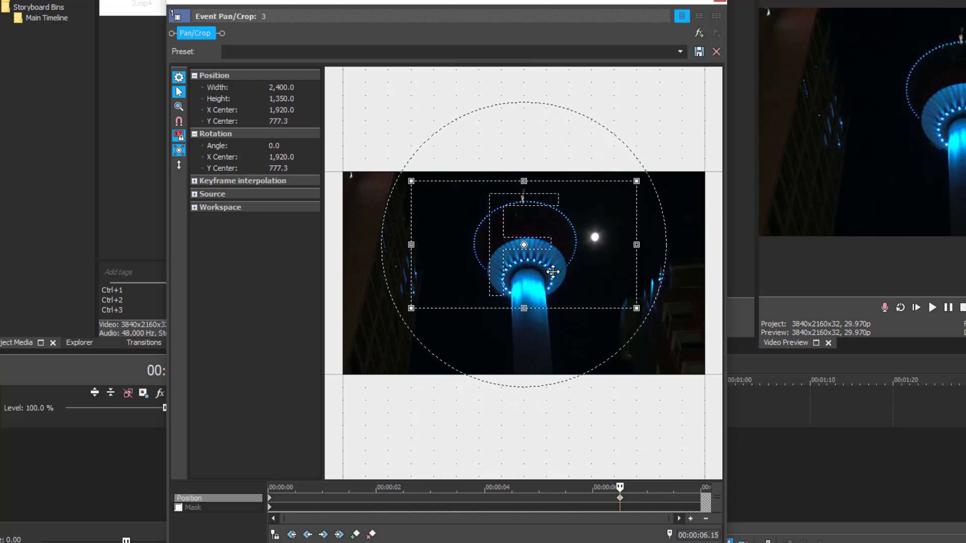
{"action": "left_click_drag", "start_coordinate": [552, 272], "coordinate": [551, 279]}
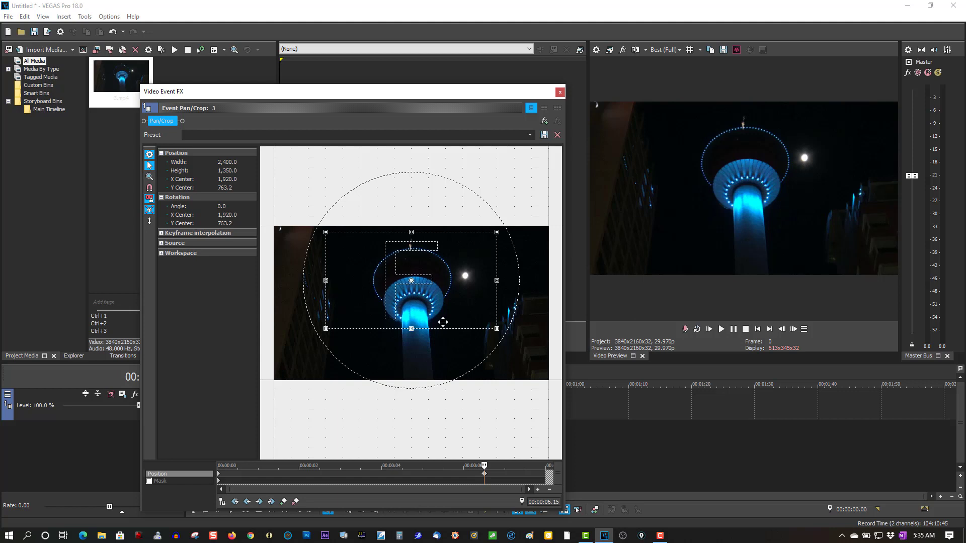
{"action": "left_click", "coordinate": [559, 92]}
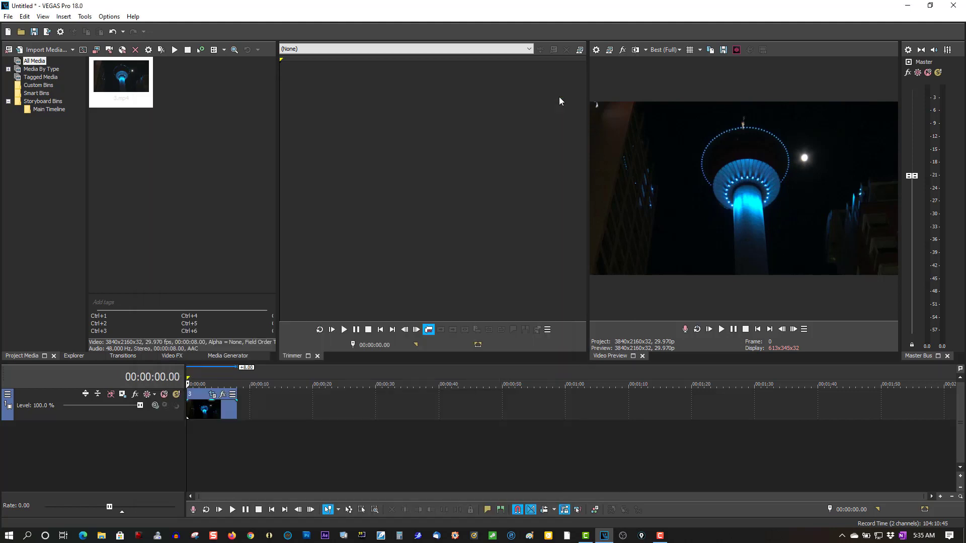
{"action": "mouse_move", "coordinate": [720, 328]}
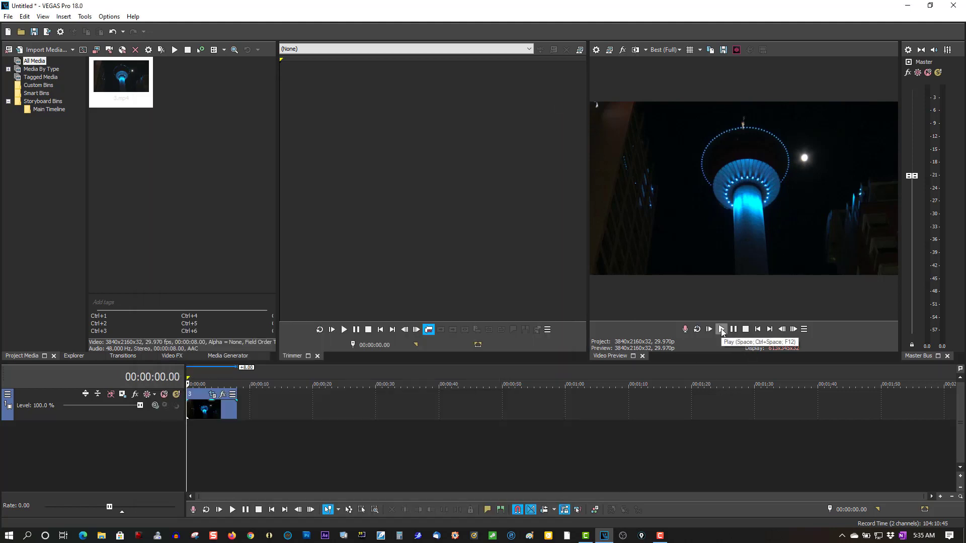
- Play the clip in the preview to check the zoom and tilt, pausing near the end
{"action": "left_click", "coordinate": [232, 509]}
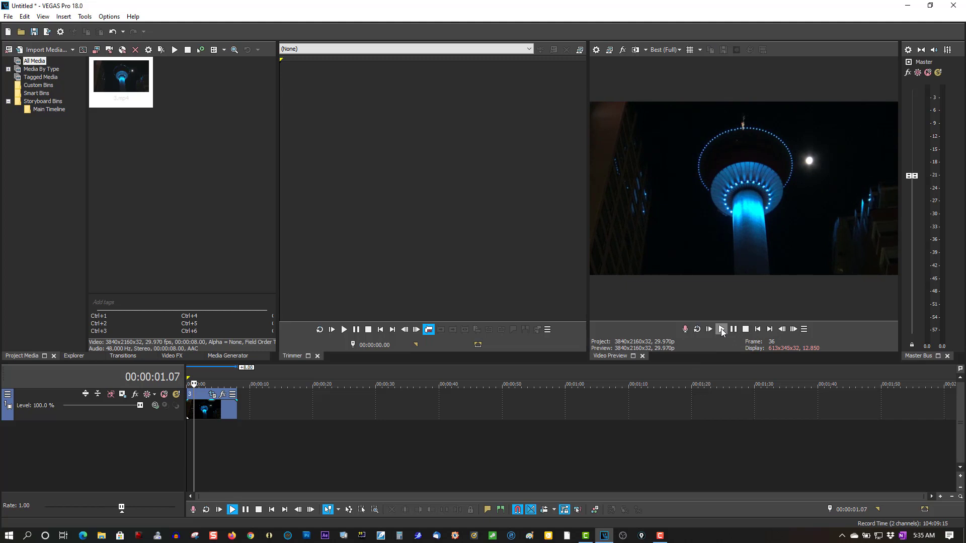
{"action": "left_click", "coordinate": [756, 329]}
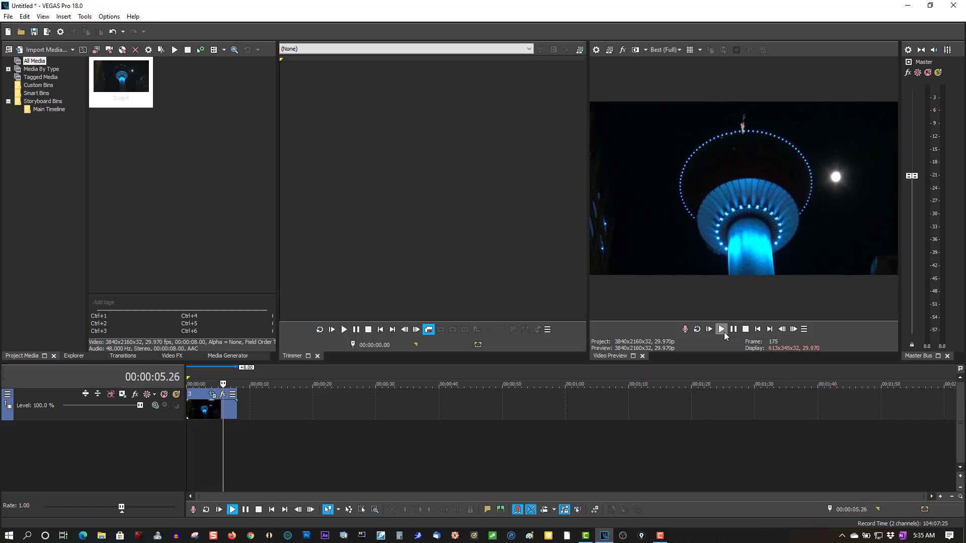
{"action": "left_click", "coordinate": [720, 328]}
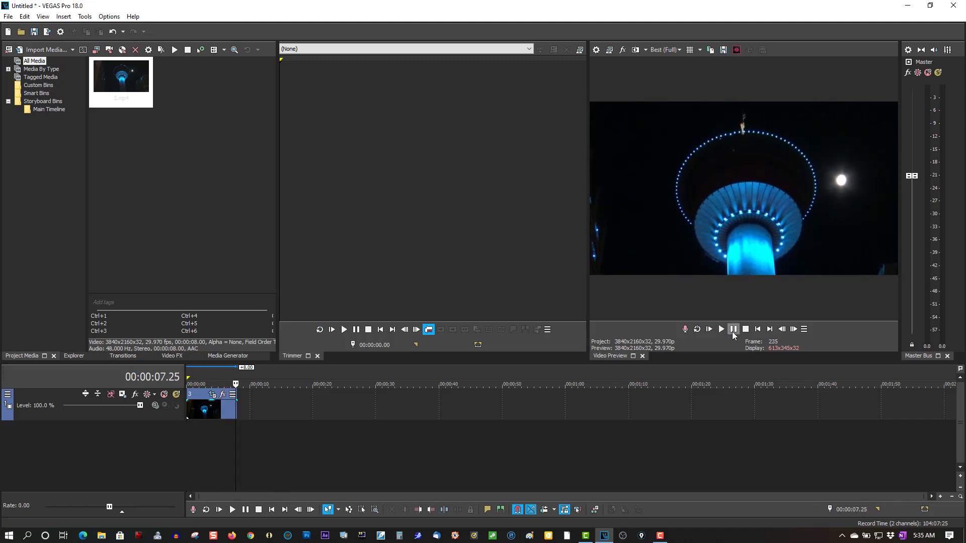